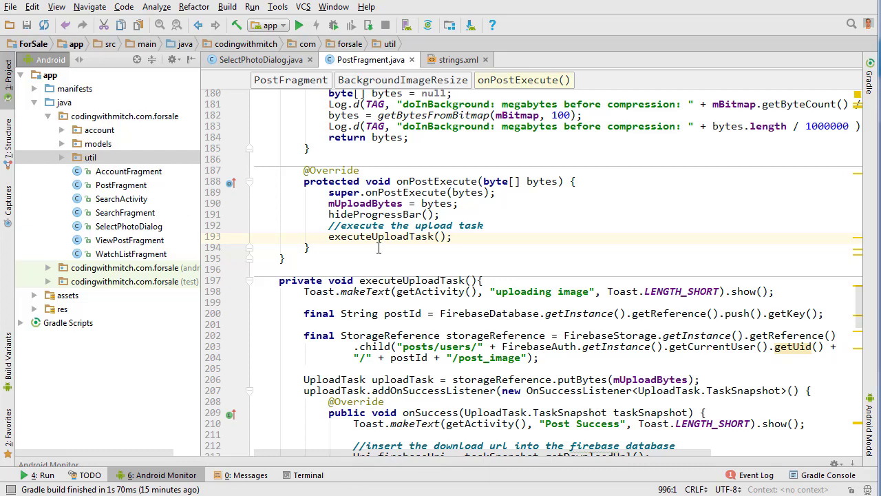
pyautogui.moveTo(493, 311)
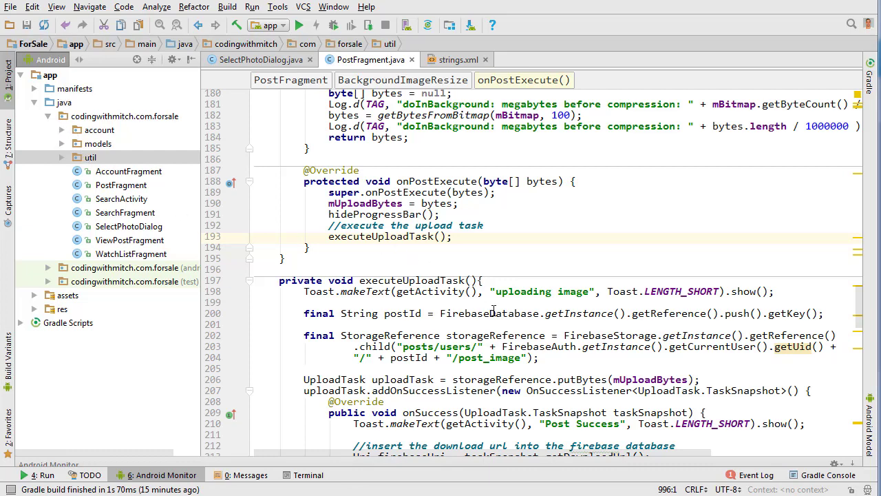
pyautogui.moveTo(508, 259)
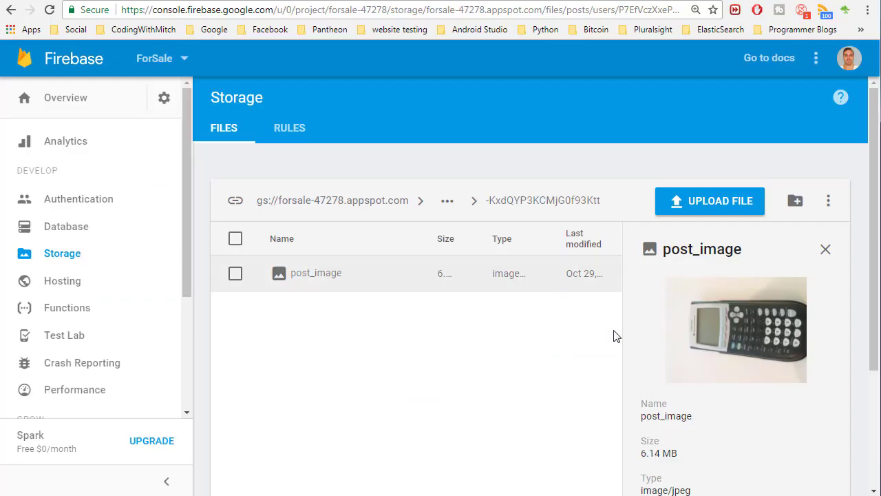
pyautogui.moveTo(705, 272)
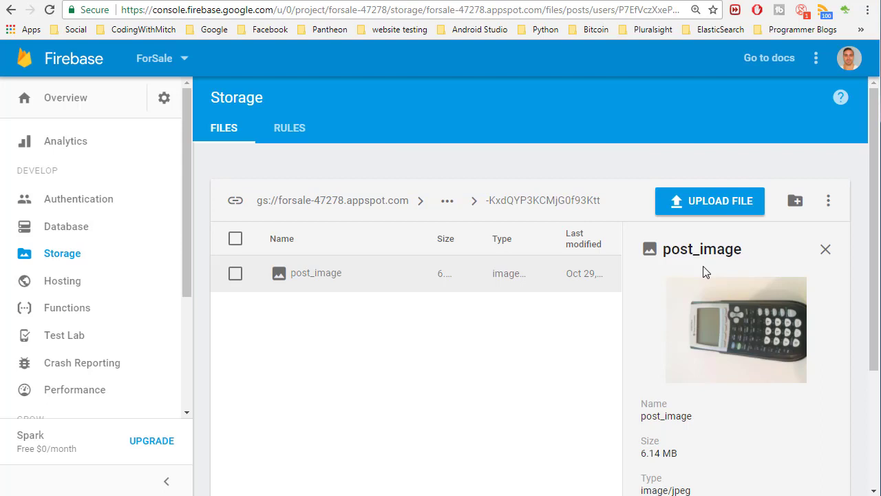
pyautogui.moveTo(826, 454)
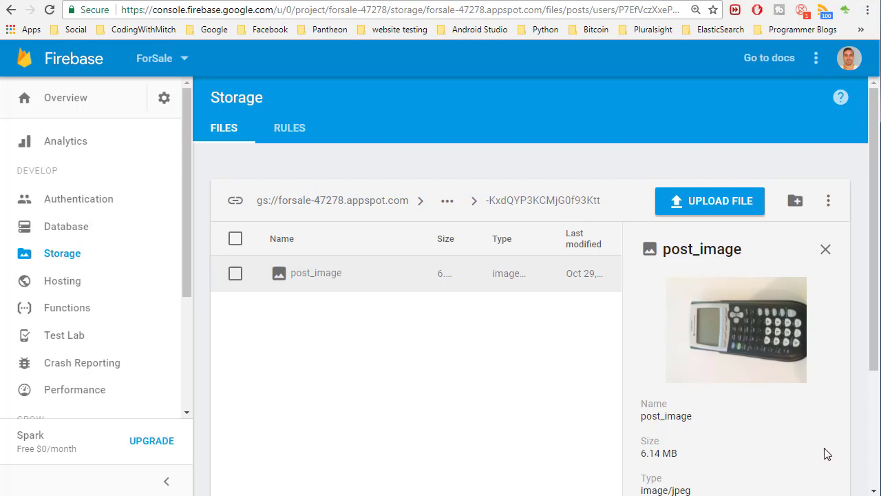
pyautogui.moveTo(666, 404)
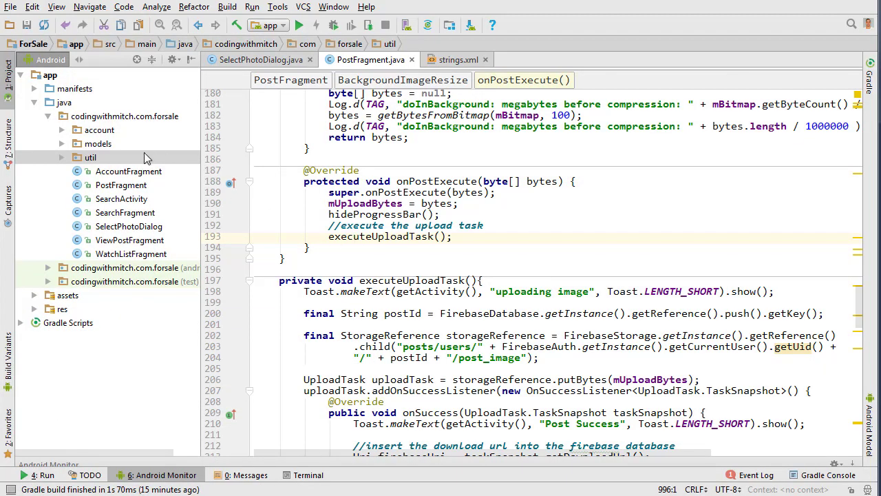
# Add a new Java class named RotateBitmap to the util package.
pyautogui.click(90, 157)
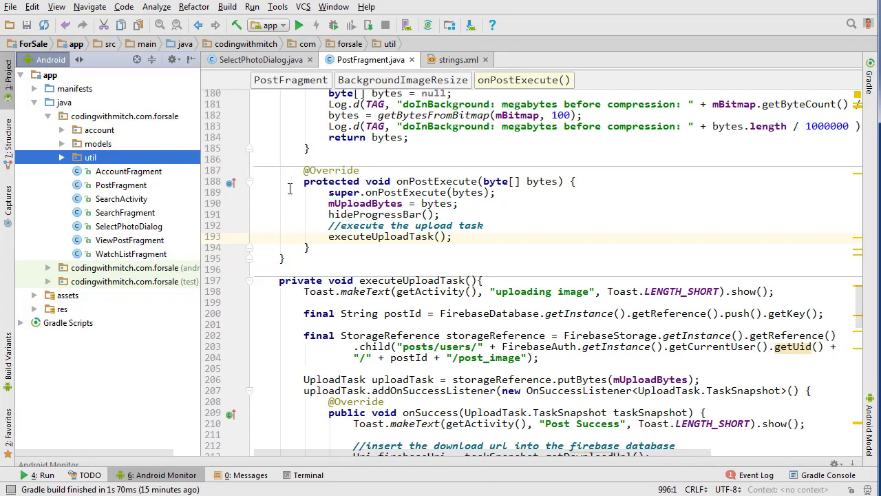
pyautogui.moveTo(314, 196)
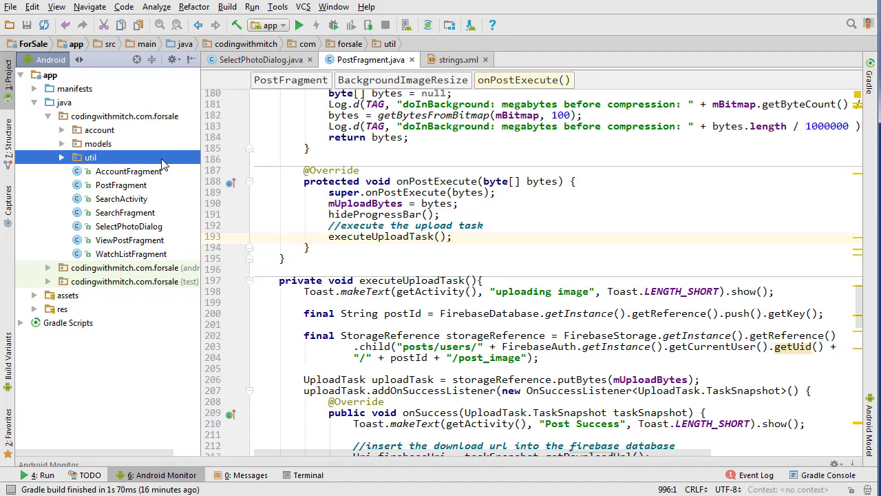
pyautogui.rightClick(91, 157)
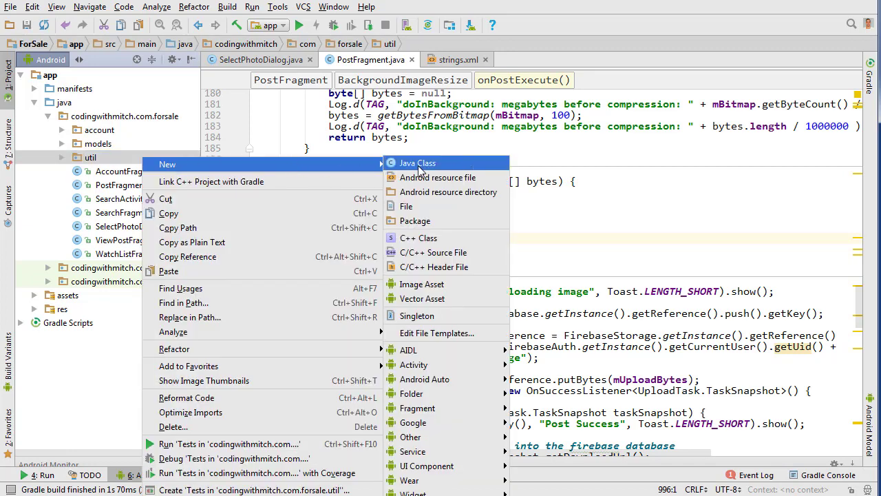
pyautogui.click(417, 163)
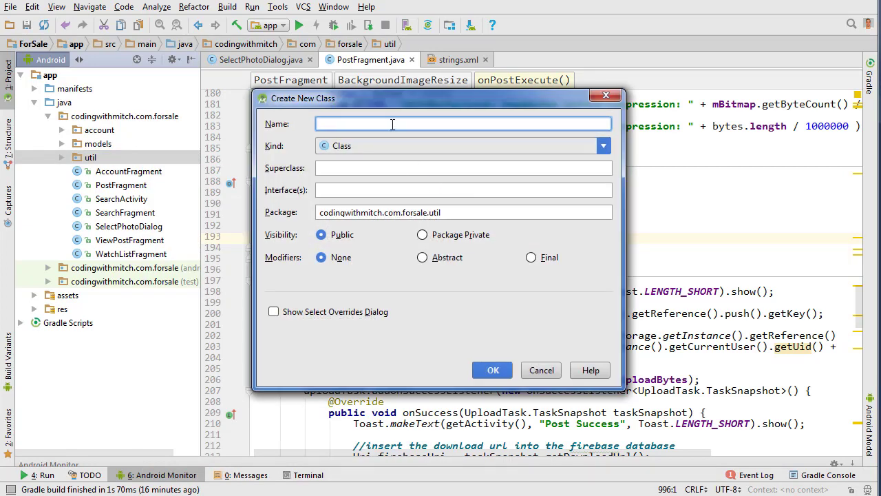
pyautogui.write('RotateBitm')
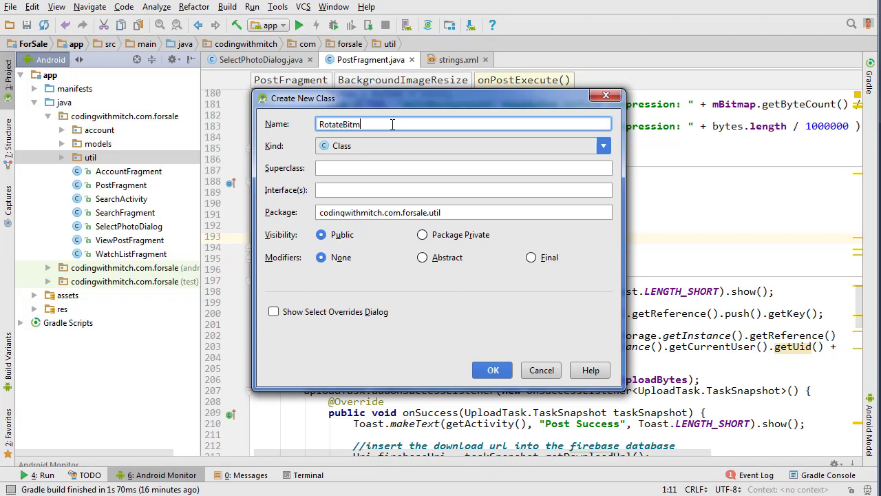
pyautogui.write('ap')
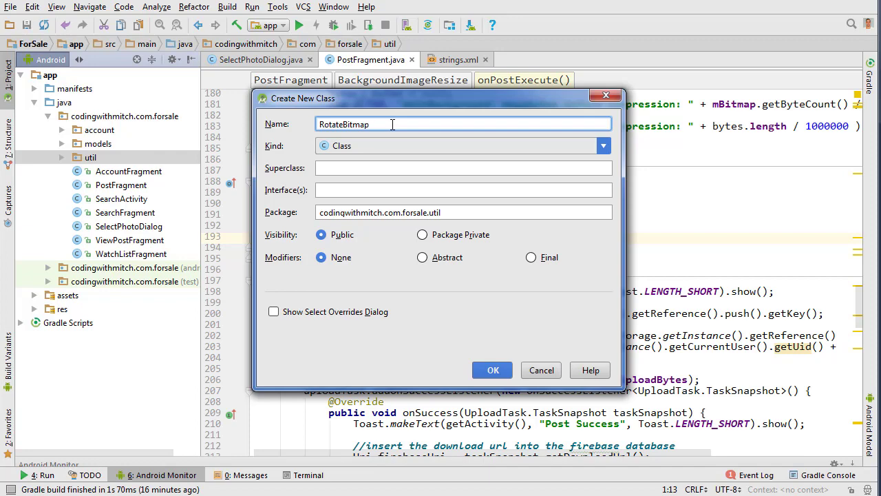
pyautogui.click(493, 369)
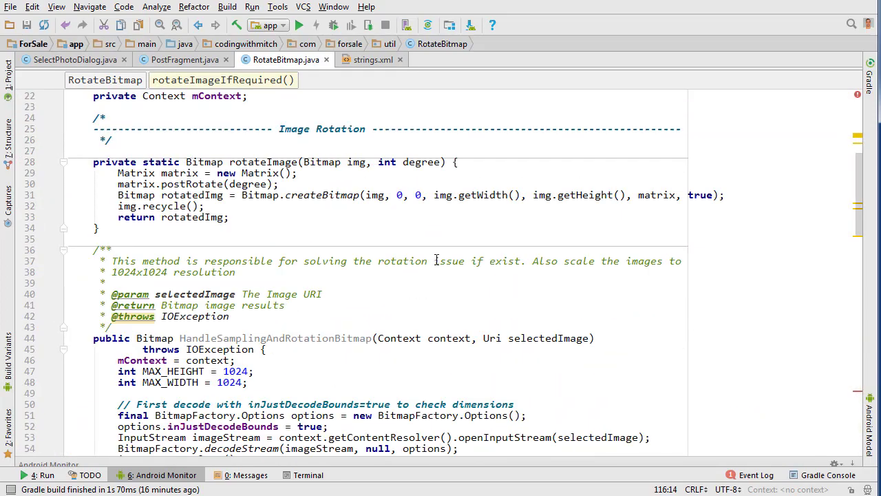
# Paste the EXIF rotation methods into RotateBitmap and inspect the ExifInterface API warning.
pyautogui.scroll(-3)
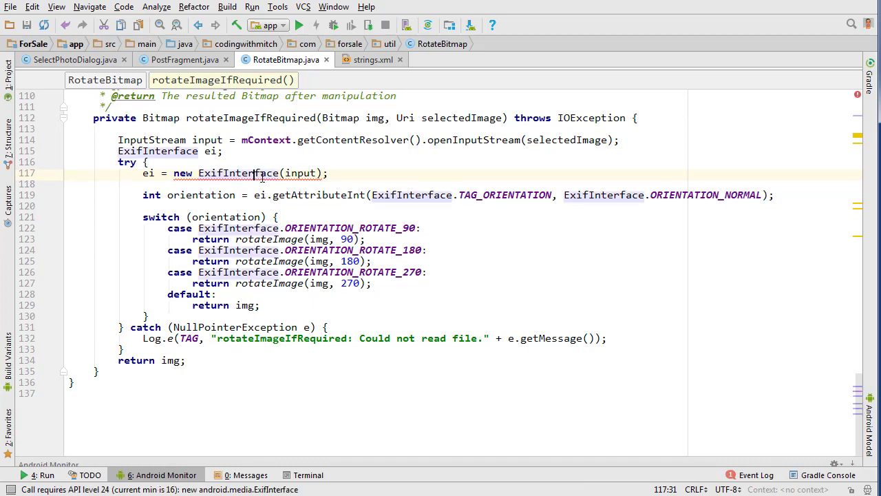
pyautogui.doubleClick(240, 173)
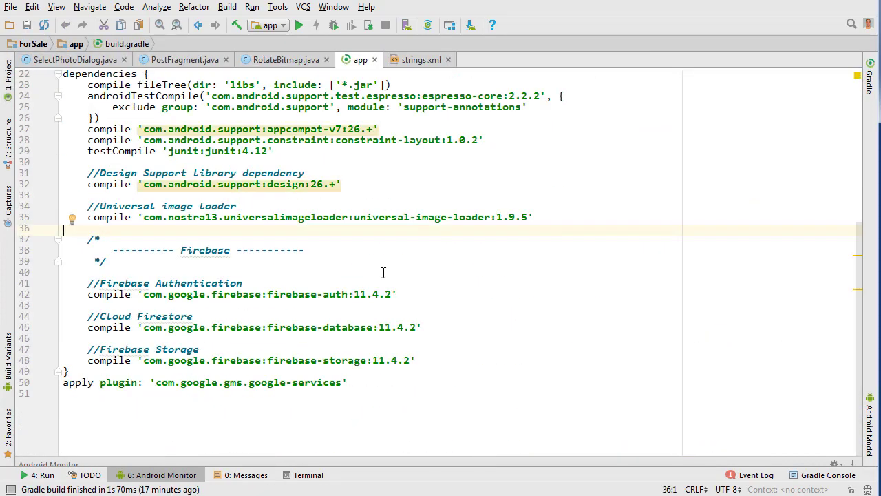
# Add compile 'com.android.support:exifinterface:26.+' under an ExifInterface support comment and sync.
pyautogui.write('"//ExifInterface support')
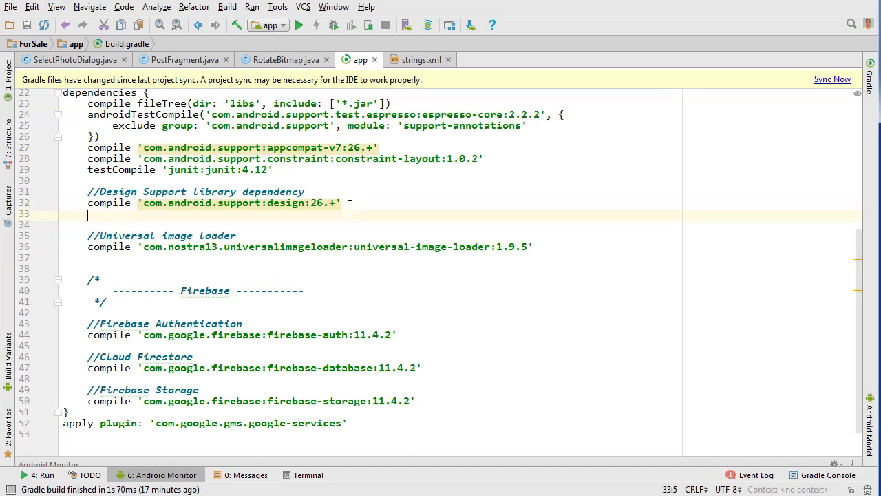
pyautogui.write('//ExifInterface support')
pyautogui.write('compile "com.android.support:exifinterface:26.+"')
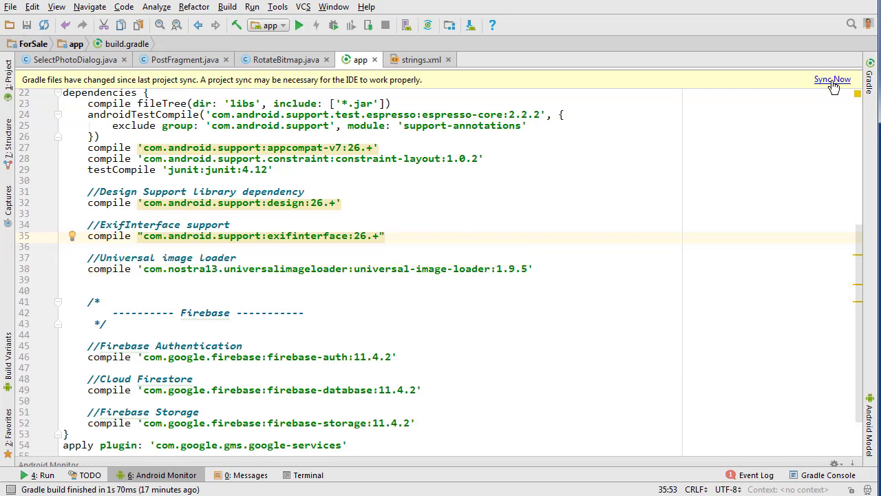
pyautogui.click(283, 60)
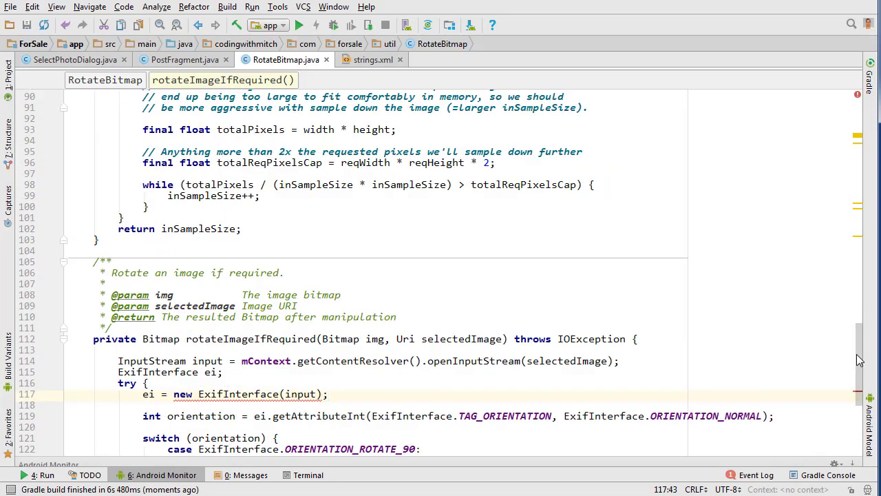
# Replace the android.media ExifInterface import with android.support.media.ExifInterface.
pyautogui.scroll(3)
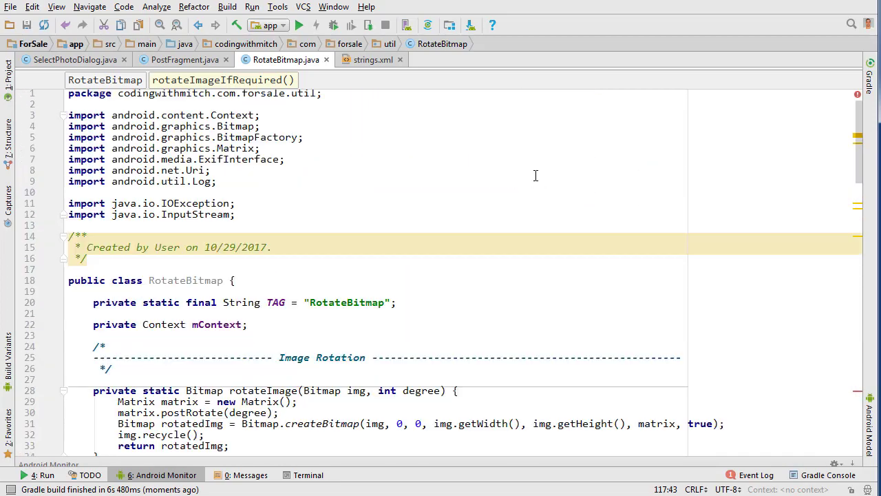
pyautogui.doubleClick(195, 160)
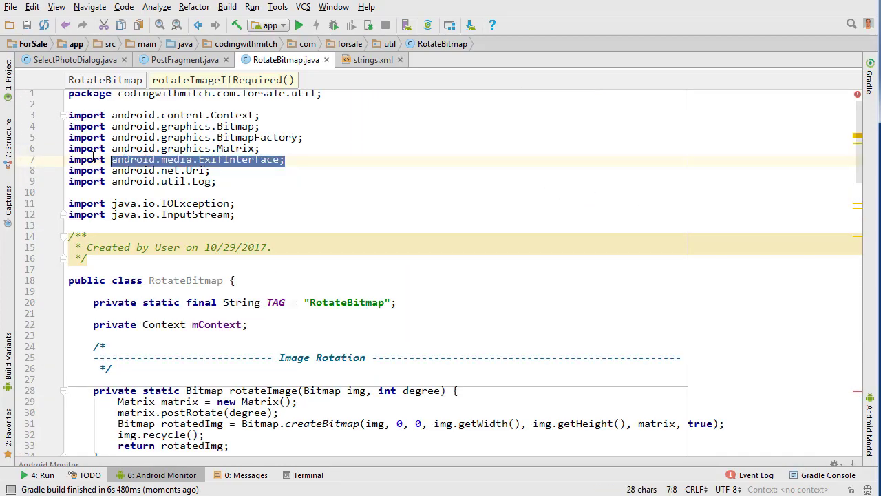
pyautogui.scroll(-3)
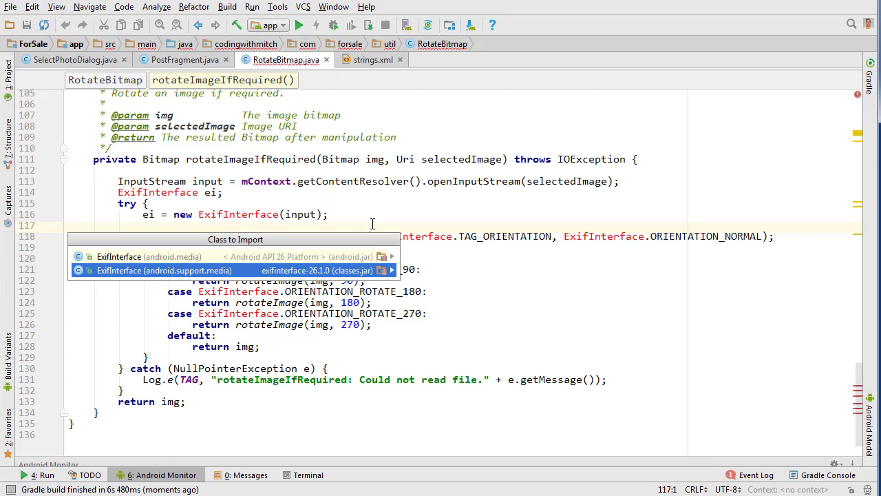
pyautogui.click(165, 268)
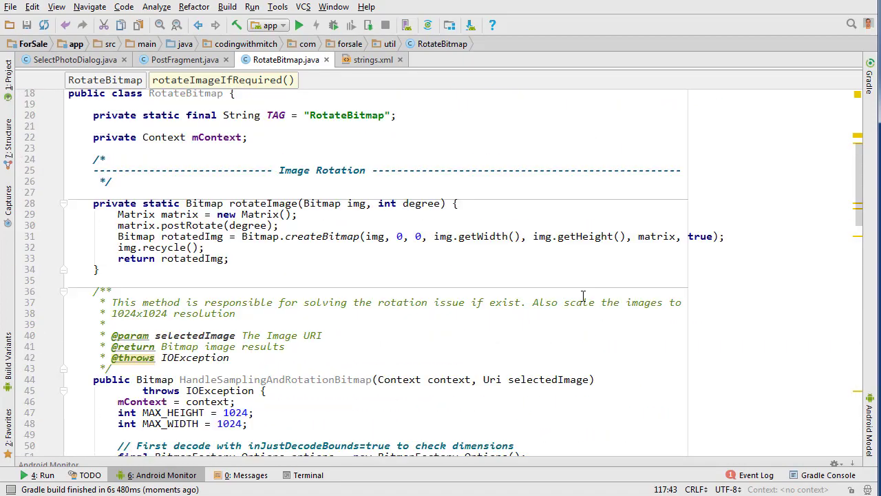
pyautogui.click(248, 204)
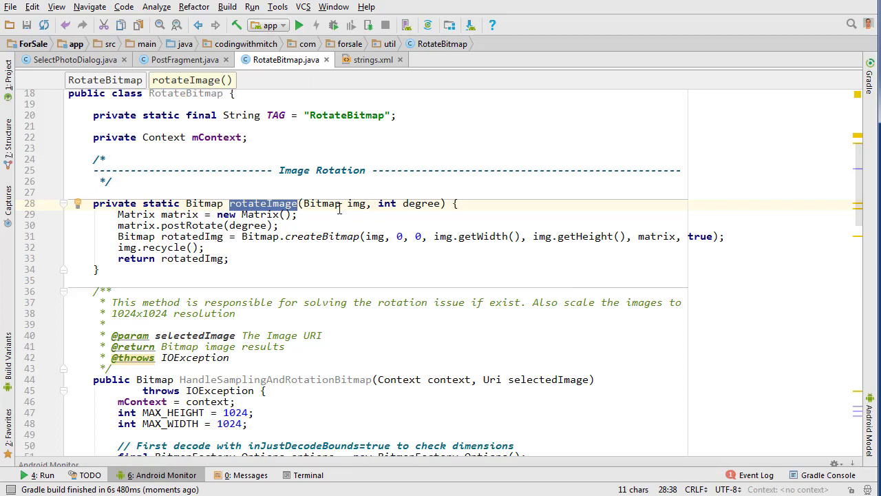
pyautogui.doubleClick(421, 204)
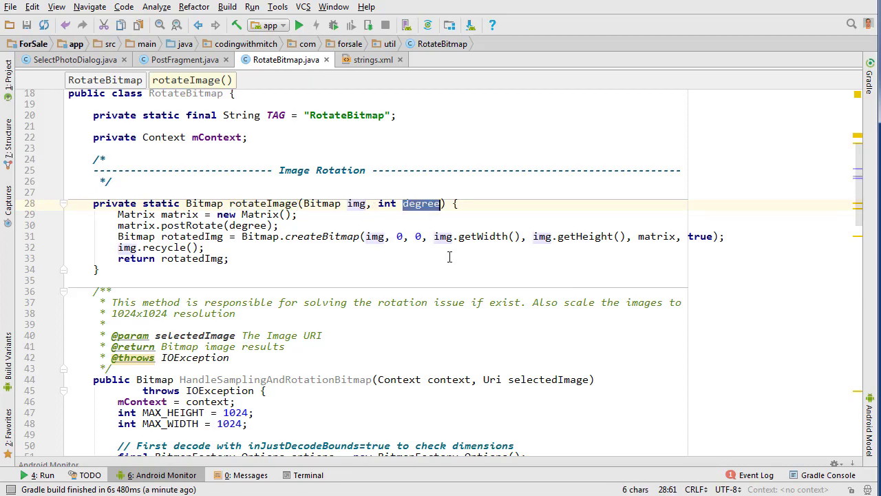
pyautogui.scroll(-3)
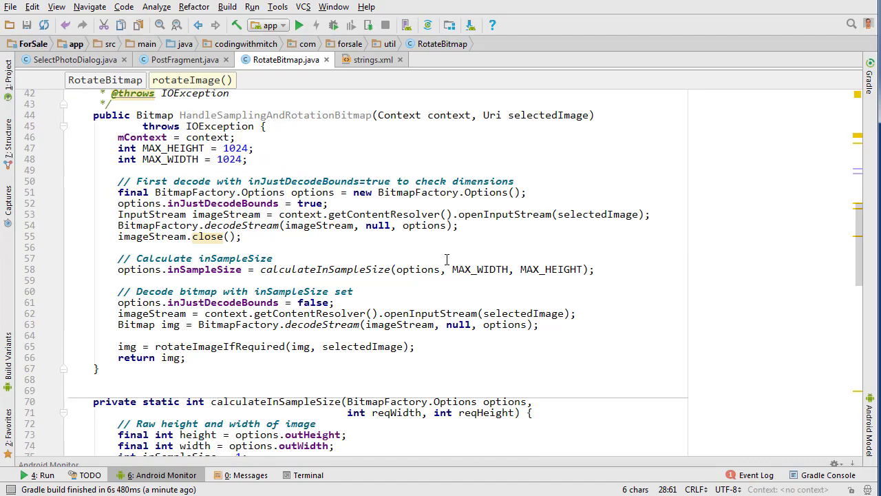
pyautogui.scroll(-3)
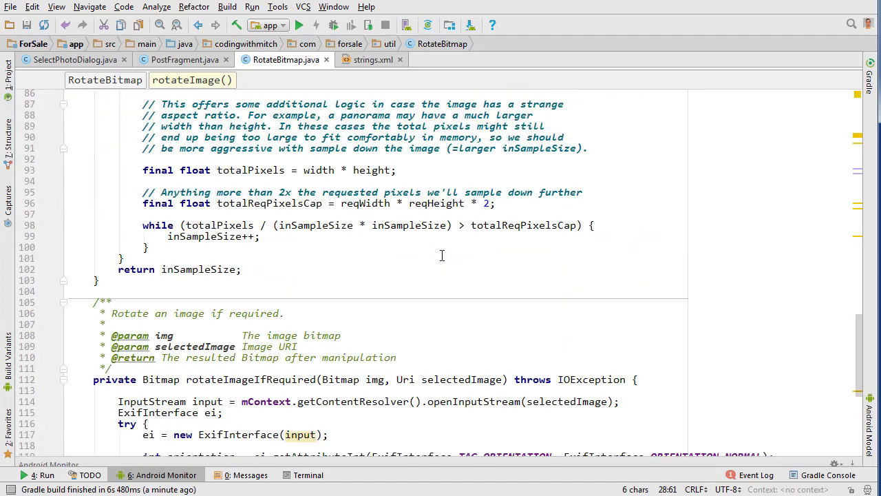
pyautogui.scroll(-3)
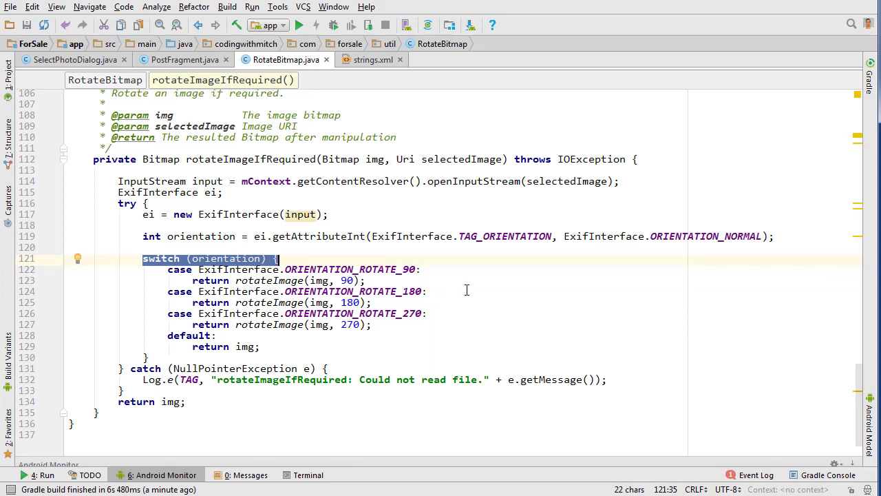
pyautogui.moveTo(244, 353)
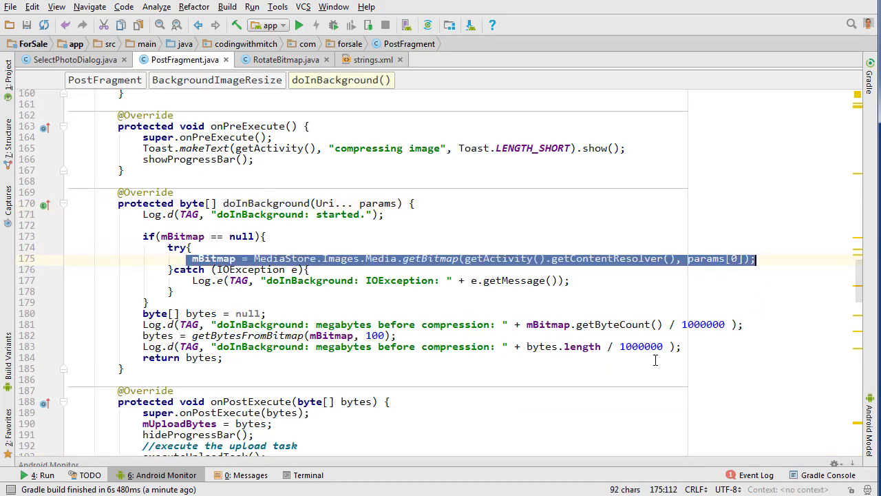
# Remove the MediaStore getBitmap call in doInBackground and instantiate a new RotateBitmap.
pyautogui.click(223, 358)
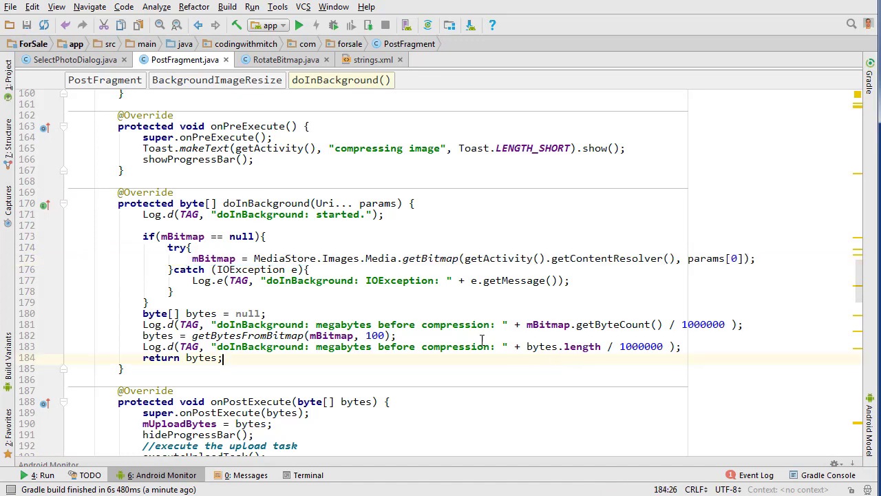
pyautogui.scroll(-3)
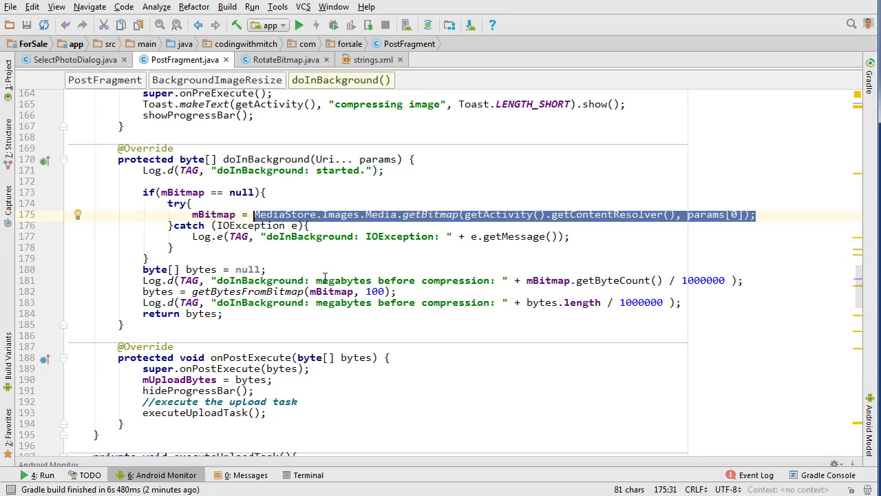
pyautogui.press('Delete')
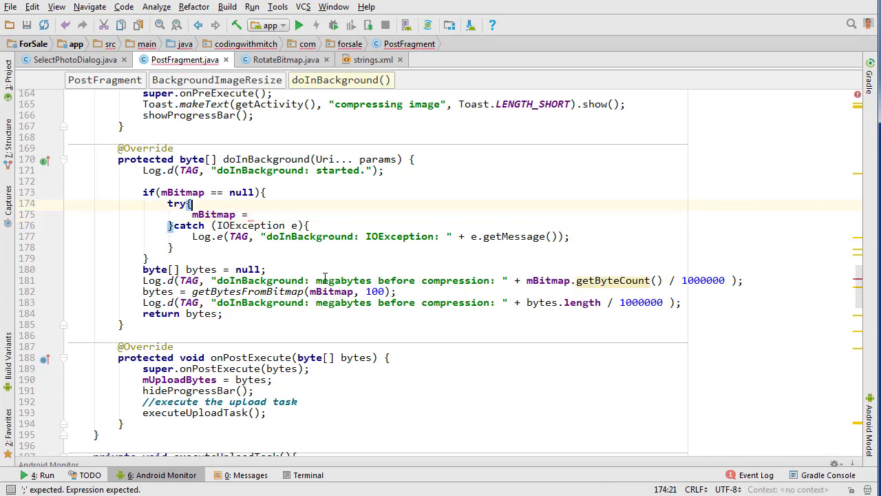
pyautogui.write('RotateBitmap')
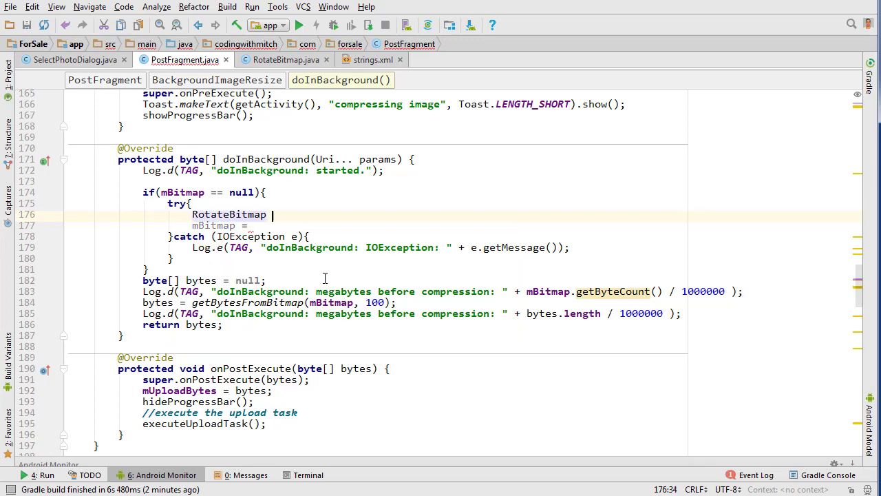
pyautogui.write('rotateBitmap =')
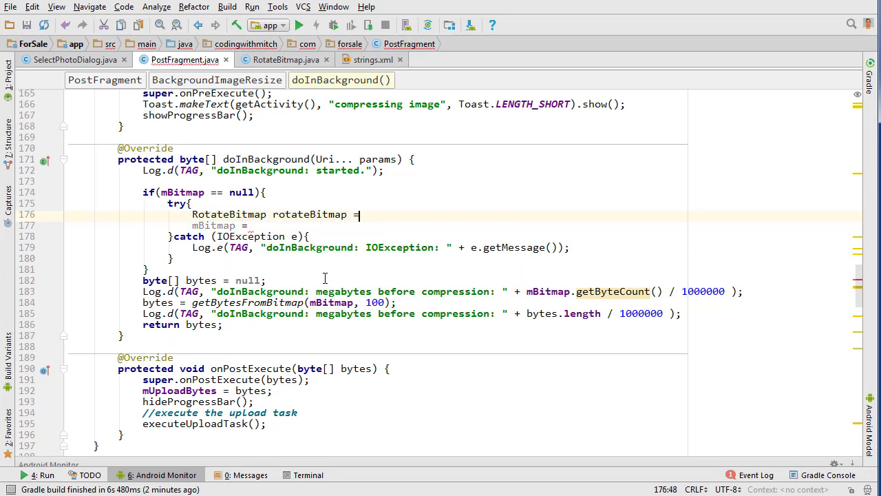
pyautogui.write('new')
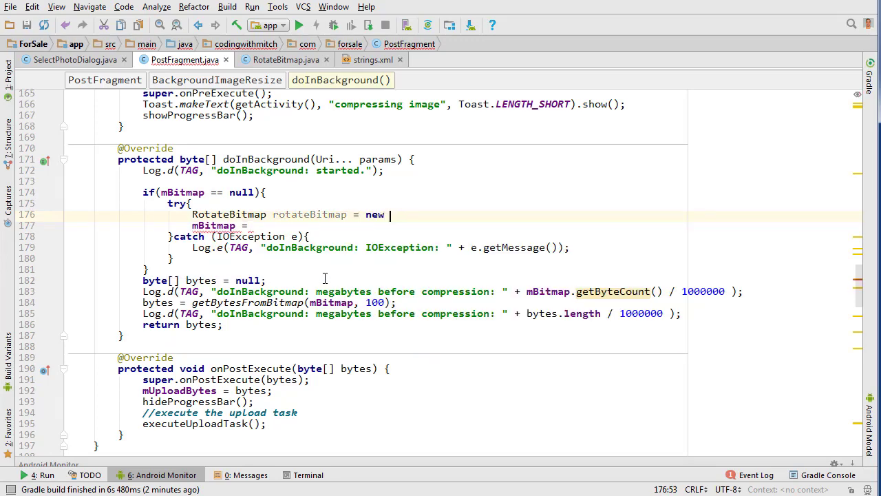
pyautogui.write('RotateBitmap();')
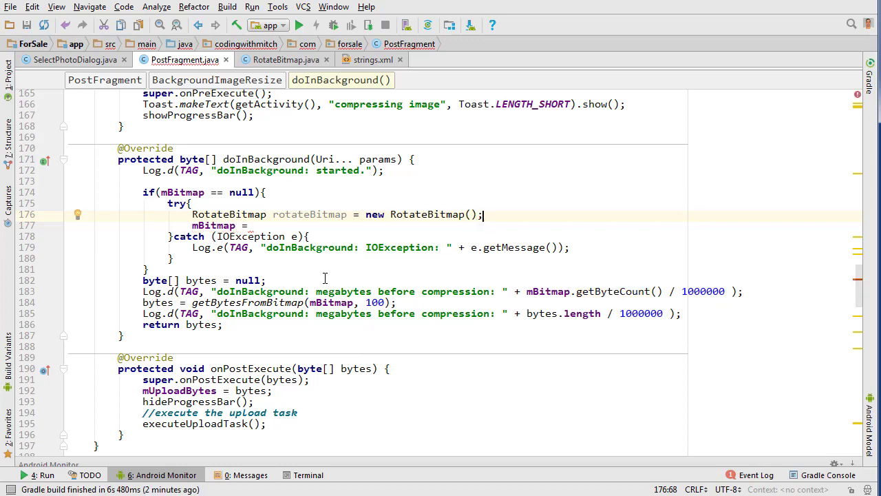
# Set mBitmap from rotateBitmap.HandleSamplingAndRotationBitmap(getActivity(), params[0]).
pyautogui.write('rotateBitmap')
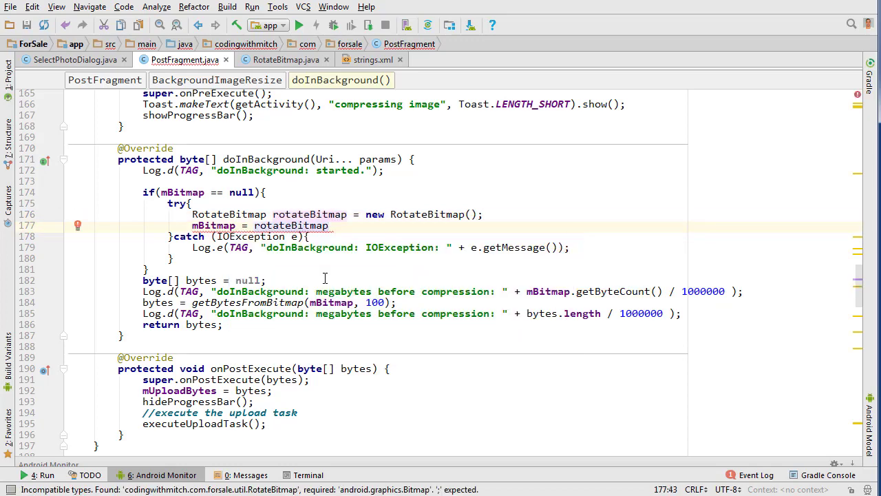
pyautogui.write('.HandleSamplingAndRotationBitmap()')
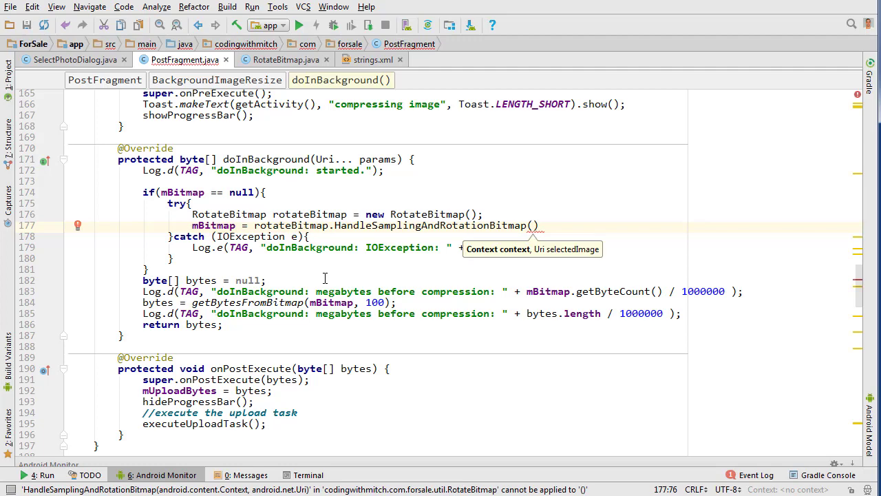
pyautogui.write('getActivity(')
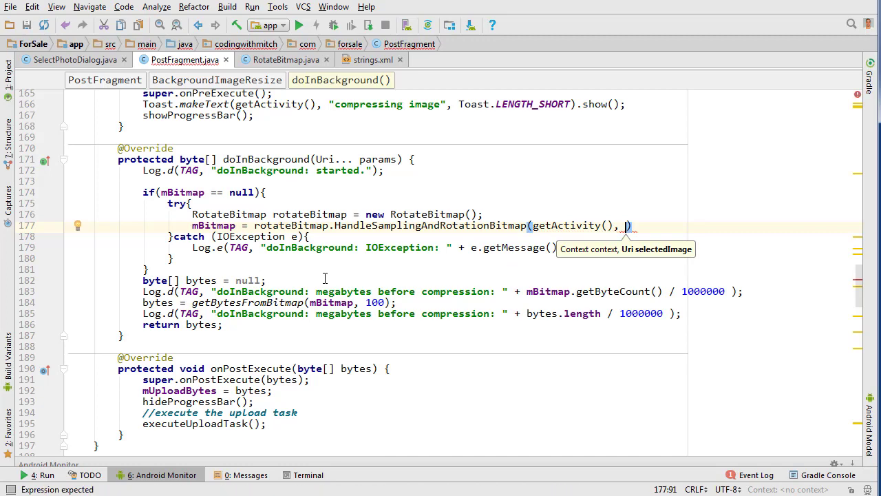
pyautogui.write('params[]')
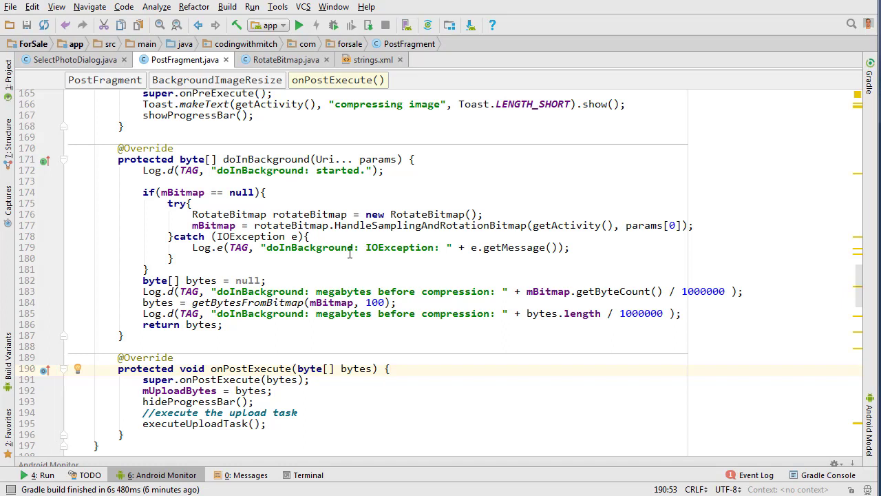
pyautogui.moveTo(427, 269)
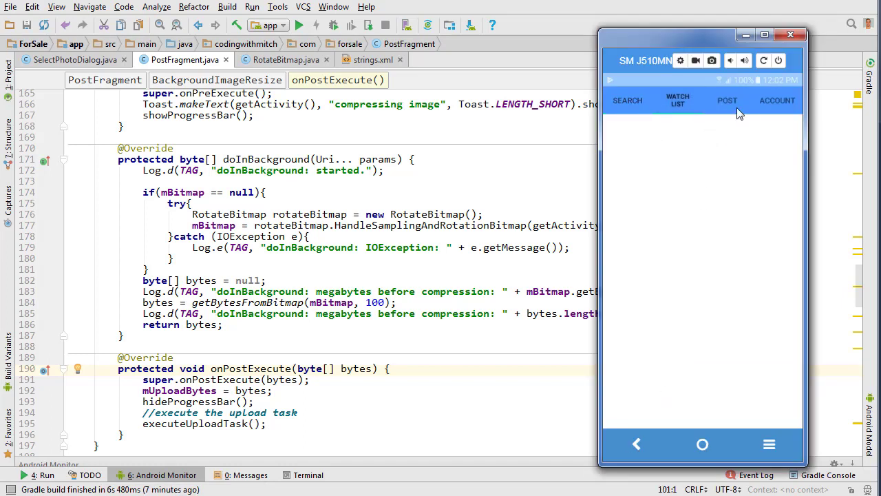
# Run the app on the phone and switch to its POST tab.
pyautogui.click(727, 99)
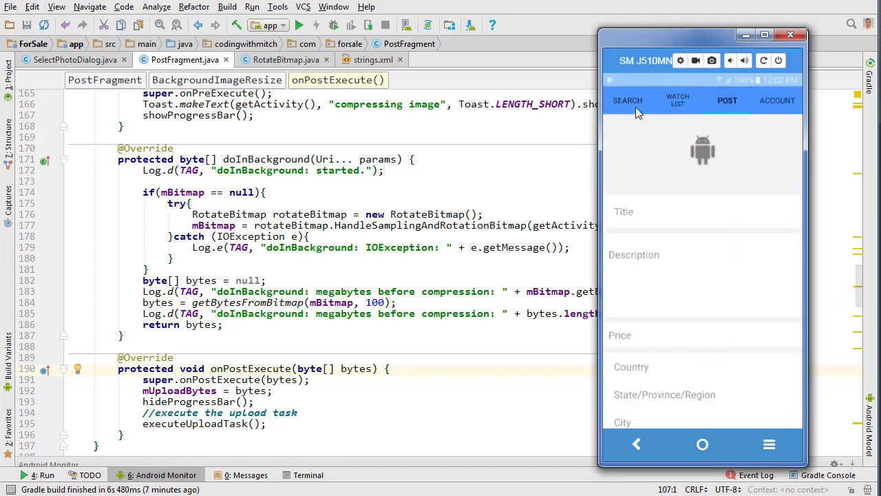